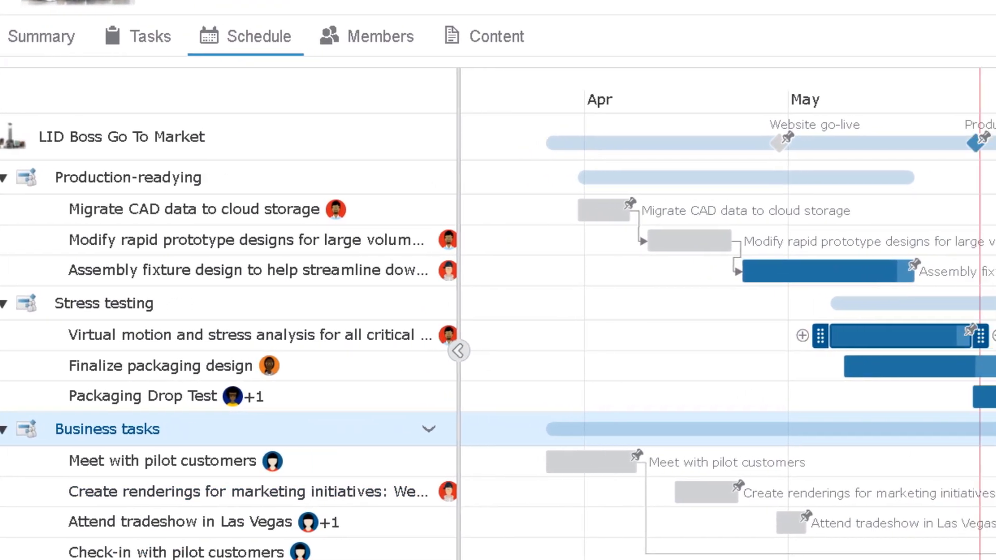
Select the Finalize packaging design task, then review the LID Boss project's status gauges, burn-down and resource charts.
click(457, 352)
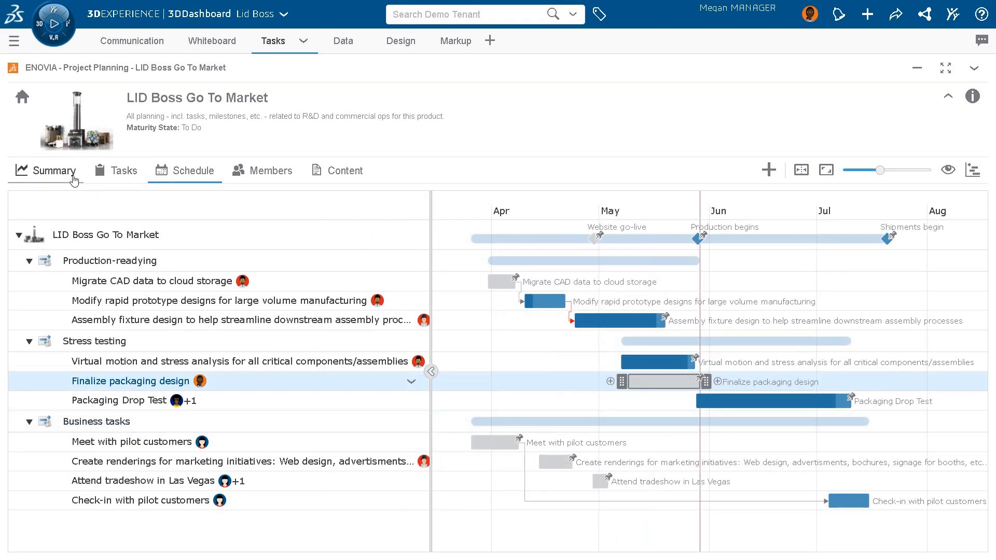
click(53, 170)
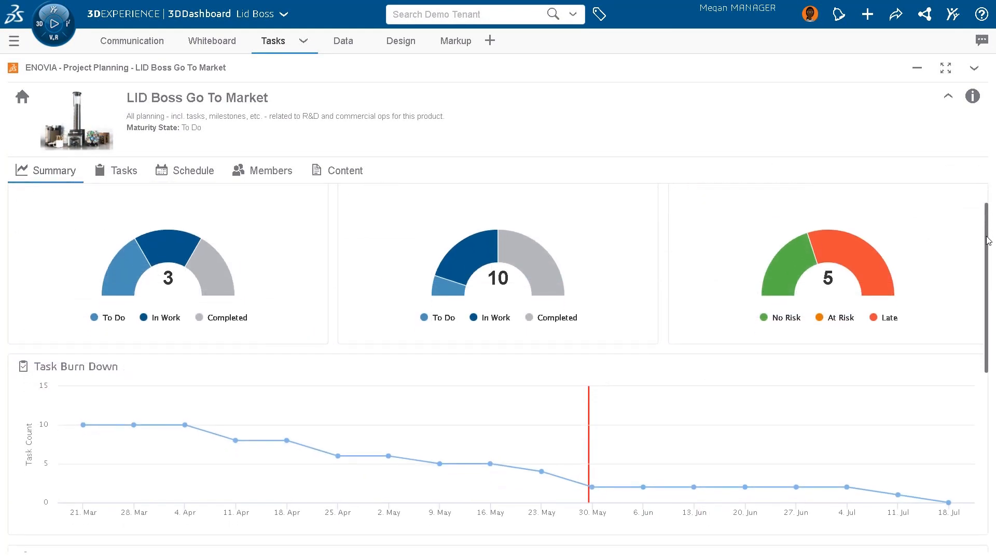
scroll(down, 3)
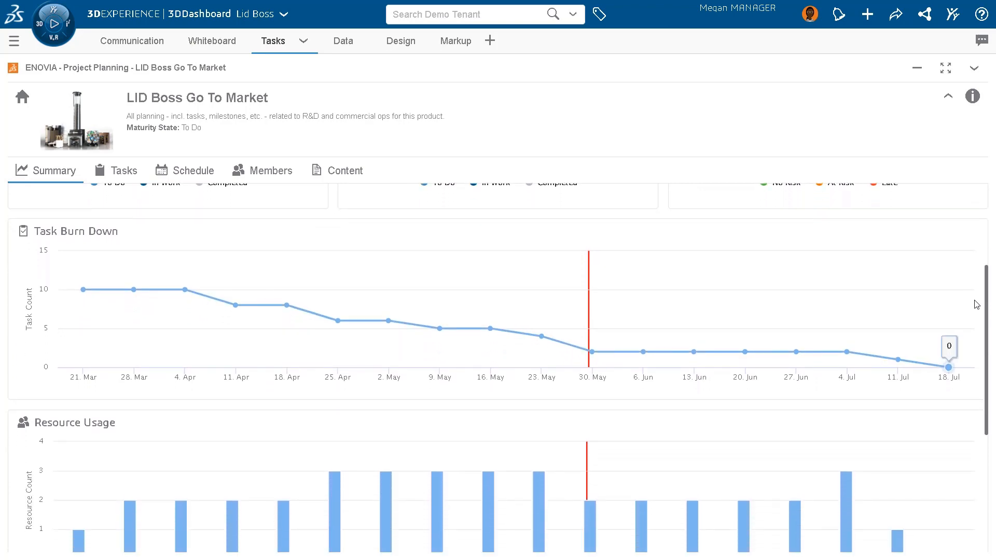
scroll(down, 3)
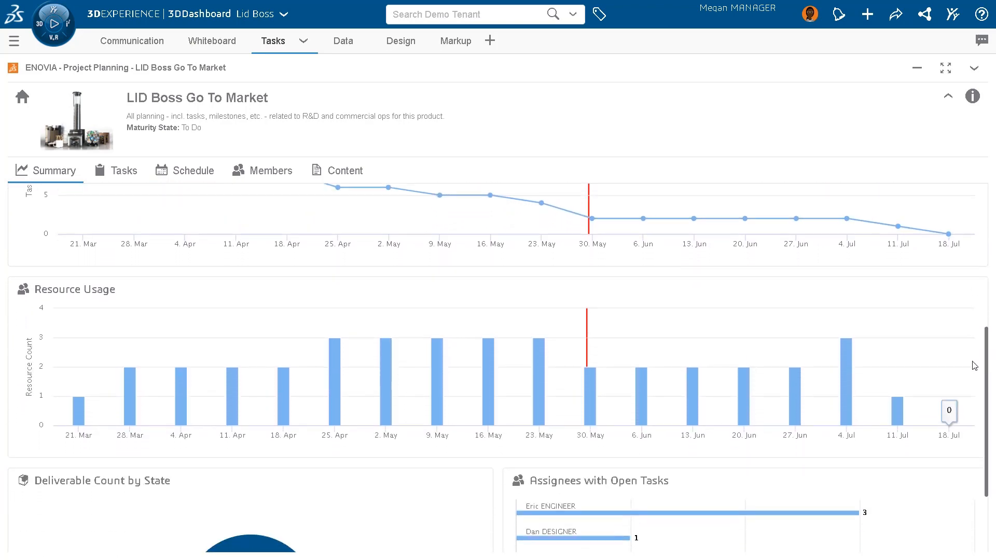
click(193, 170)
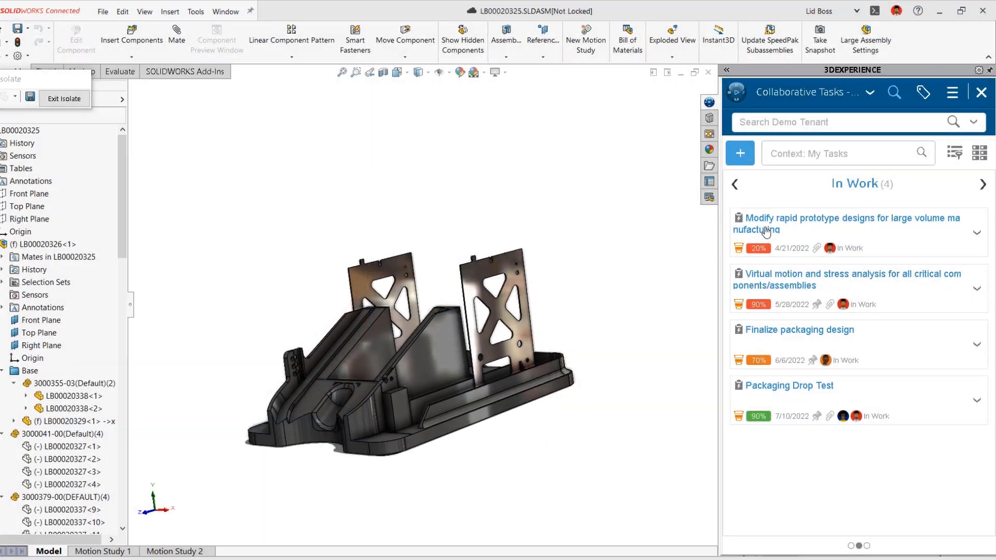
Open the in-work rapid prototype redesign task from Collaborative Tasks.
click(848, 223)
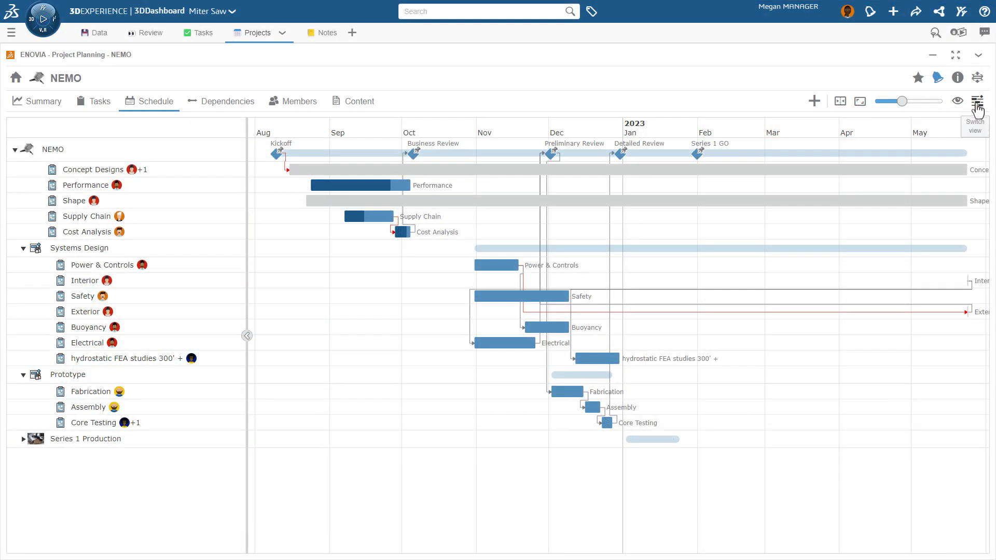
Switch the NEMO schedule to the task table and scroll through task states and dates.
click(977, 101)
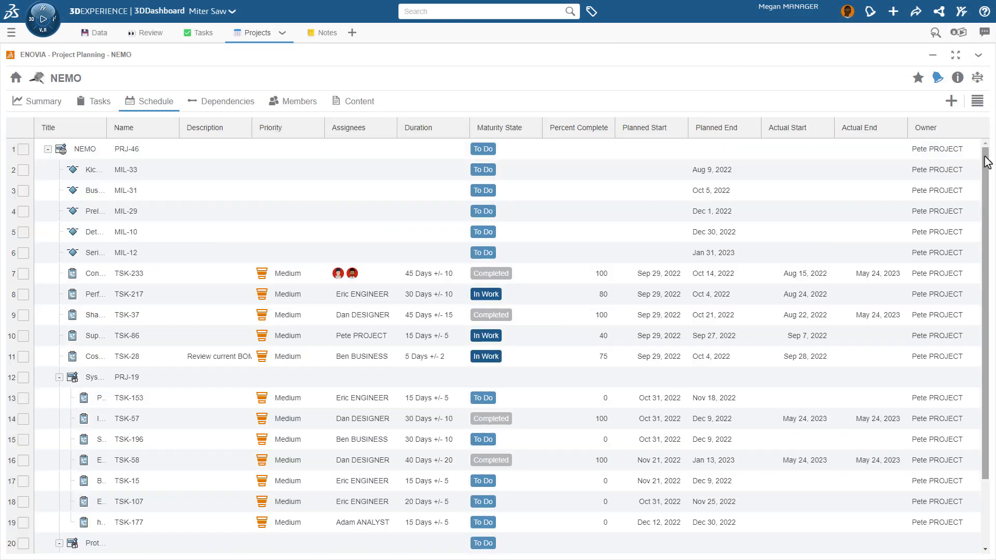
scroll(down, 3)
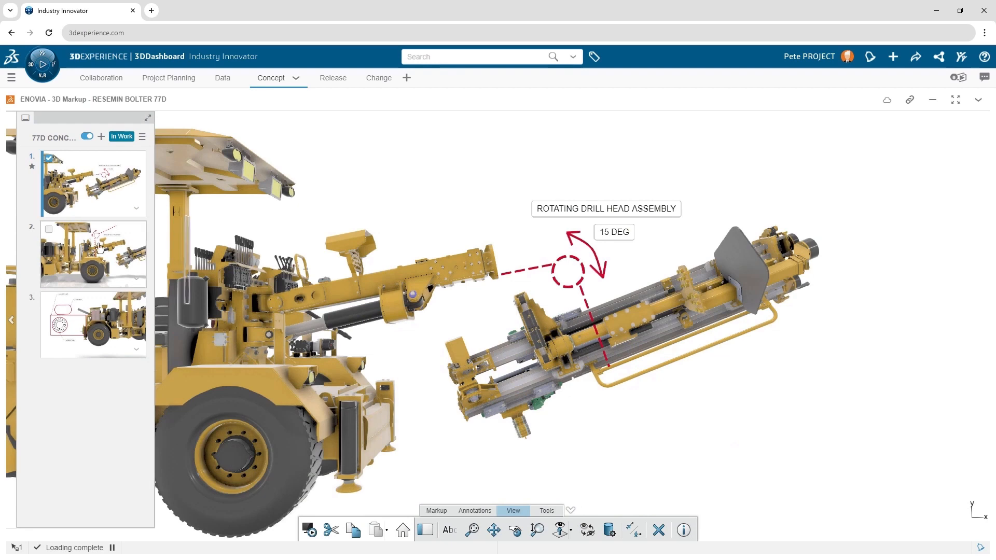
Review the bolter 3D Markup slides, then search the product structure by title.
click(93, 255)
text(BO)
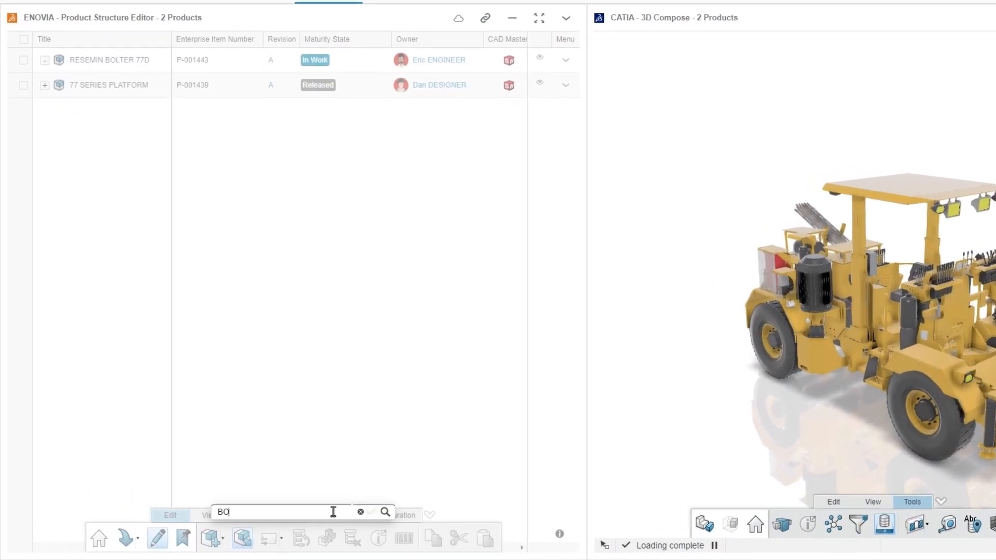
click(385, 512)
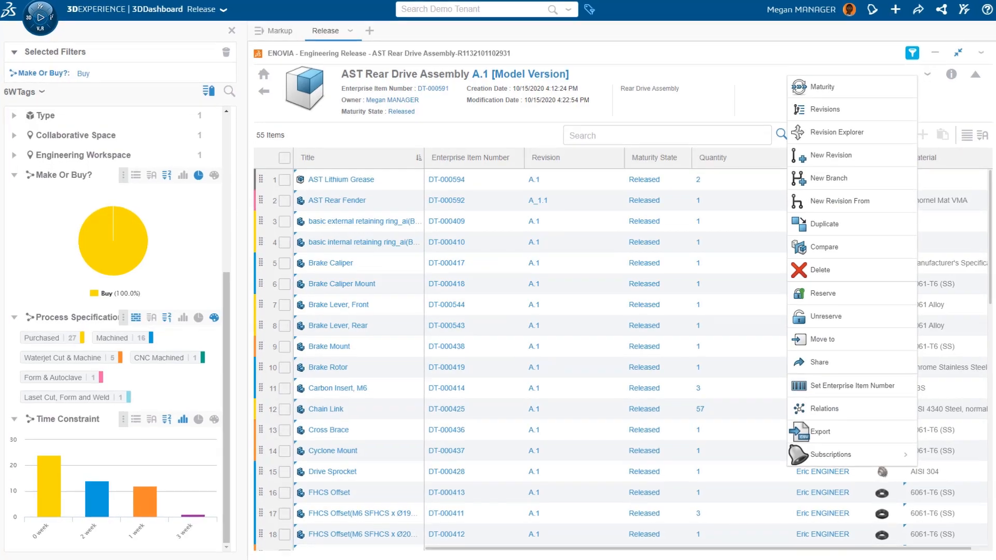
Group the Rear Drive Assembly's parts by the How > Time Constraint tag.
click(821, 431)
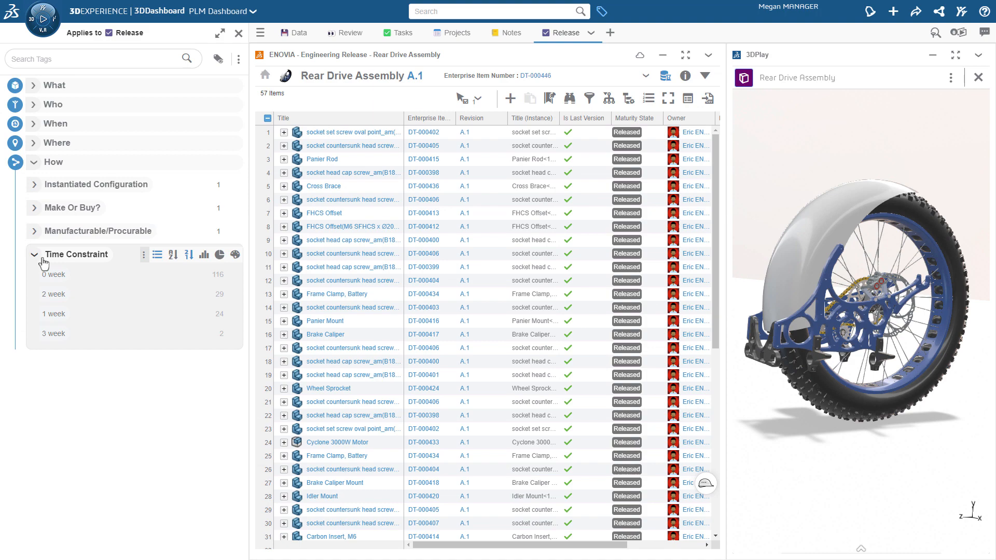
click(236, 254)
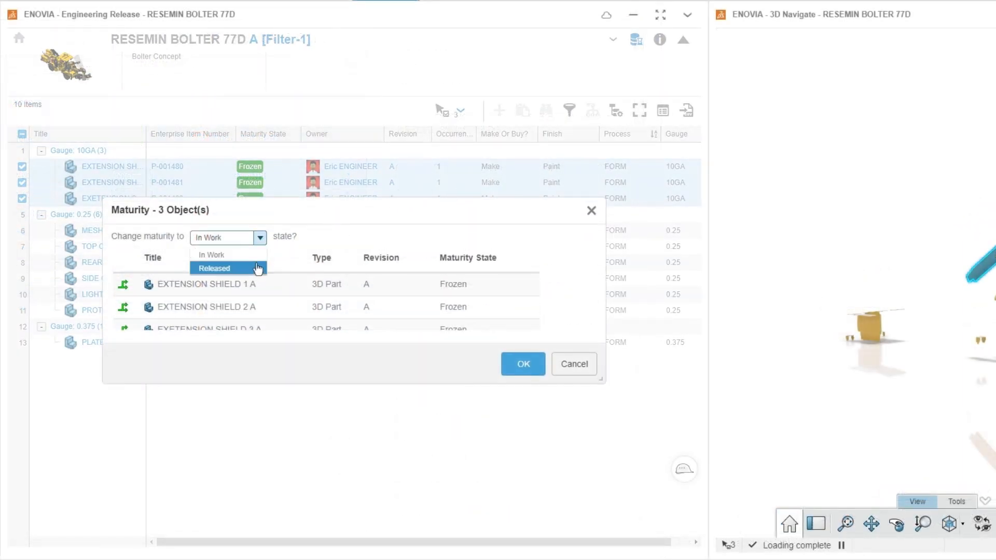
Set the three extension shields to Released and number all 16 items with the P-XXXXXX formula.
click(213, 268)
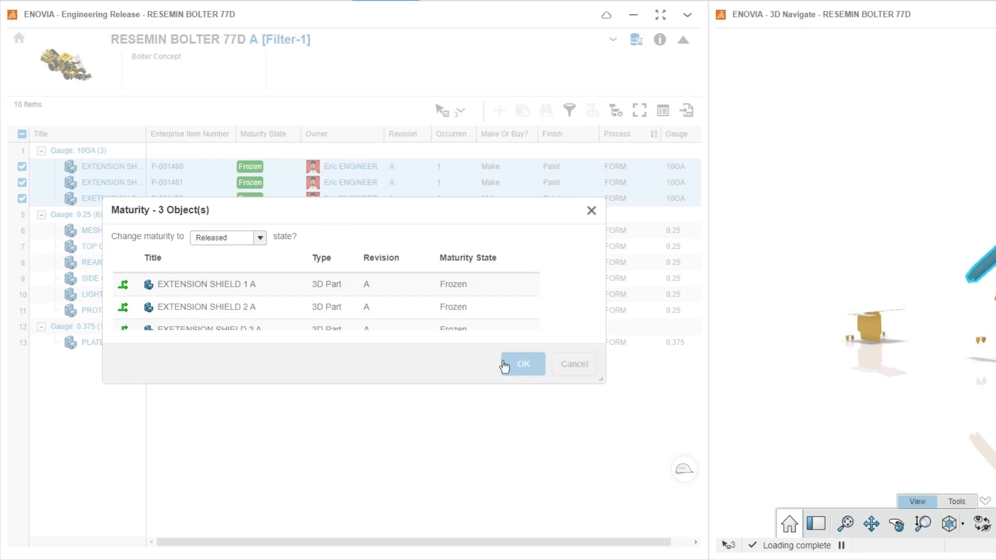
click(522, 364)
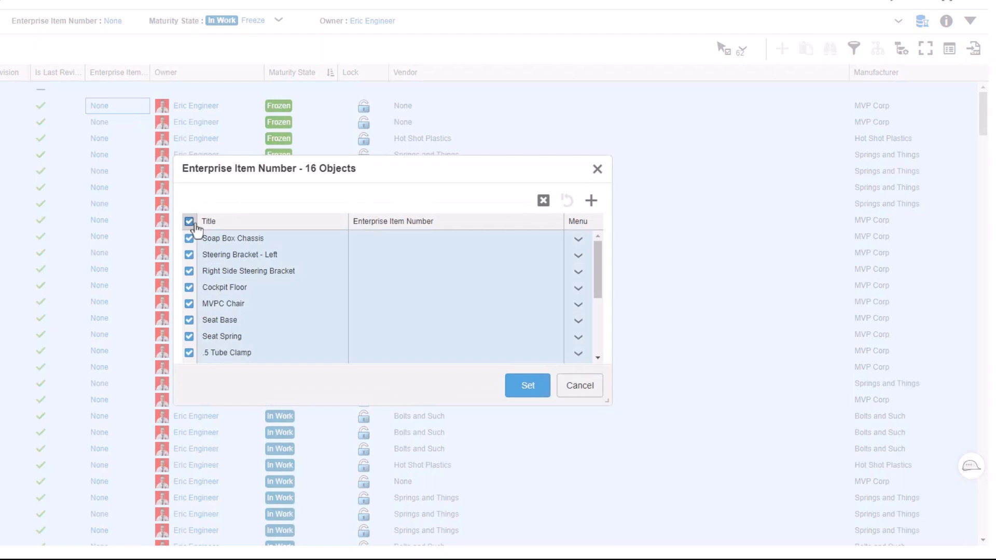
click(590, 201)
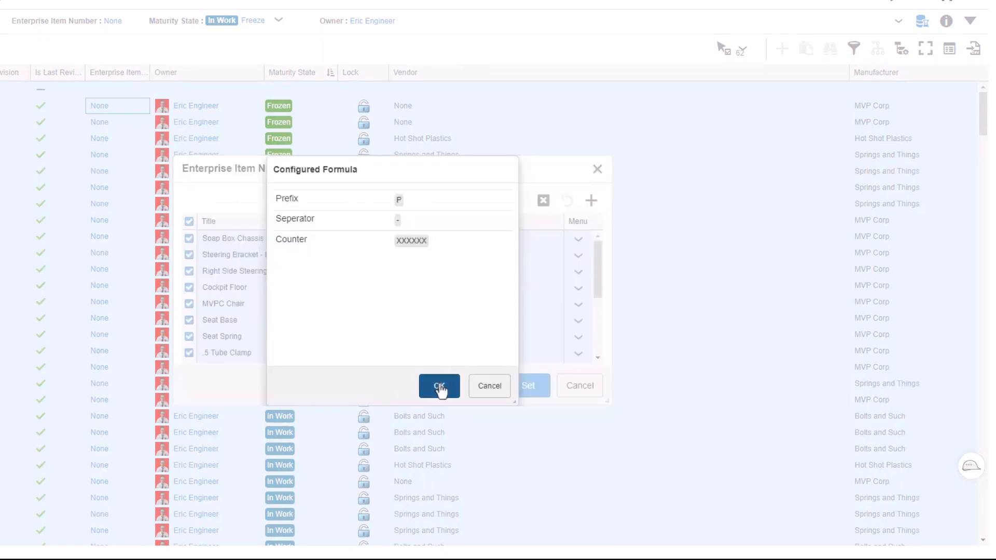
click(439, 385)
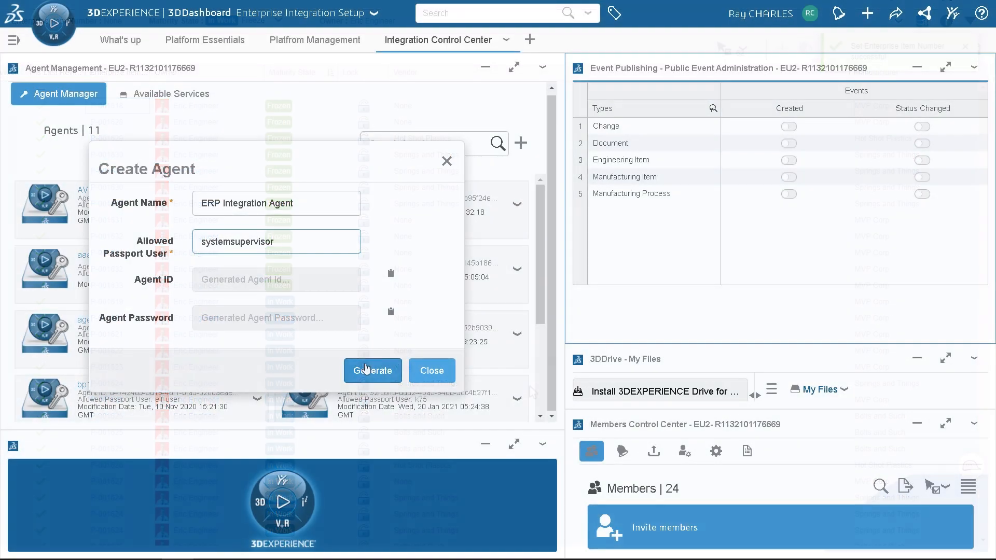
Generate the ERP Integration Agent's ID and password and copy both to the clipboard.
click(373, 371)
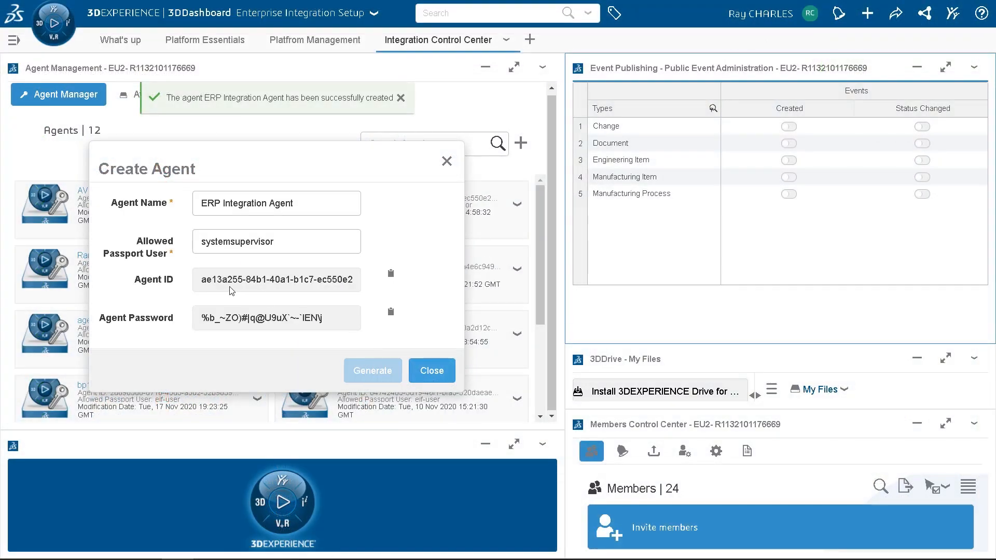
click(390, 273)
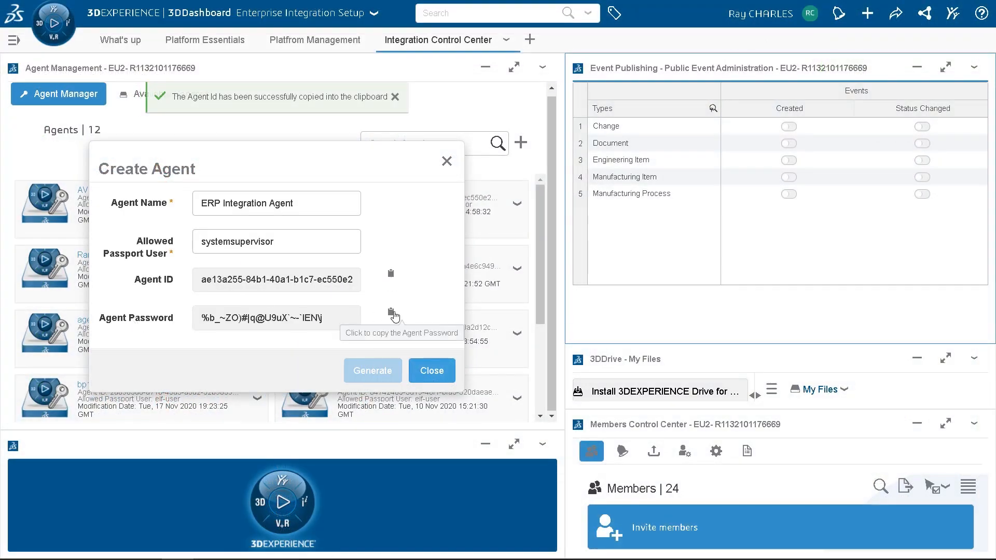
click(390, 312)
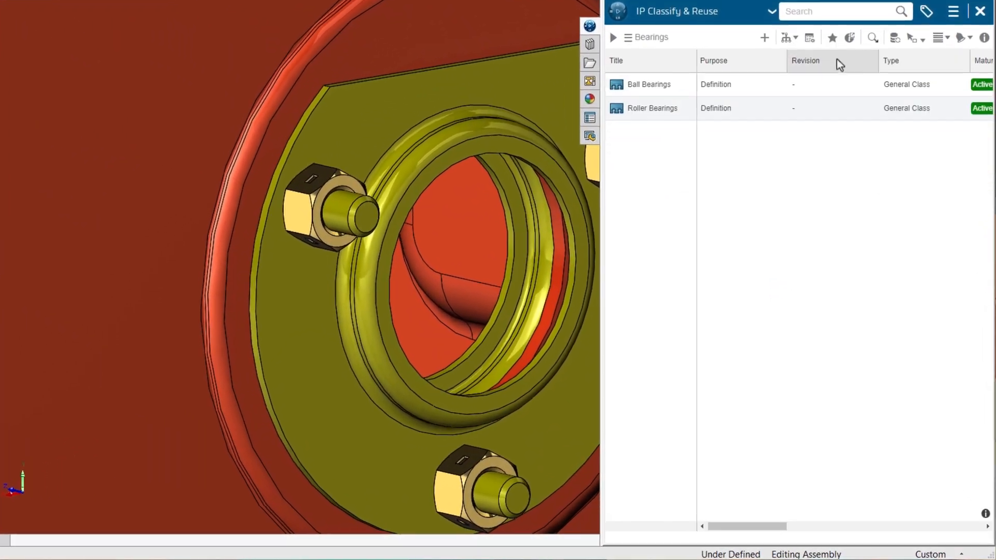
Browse the Bearings class in the IP Classify & Reuse task pane.
click(871, 37)
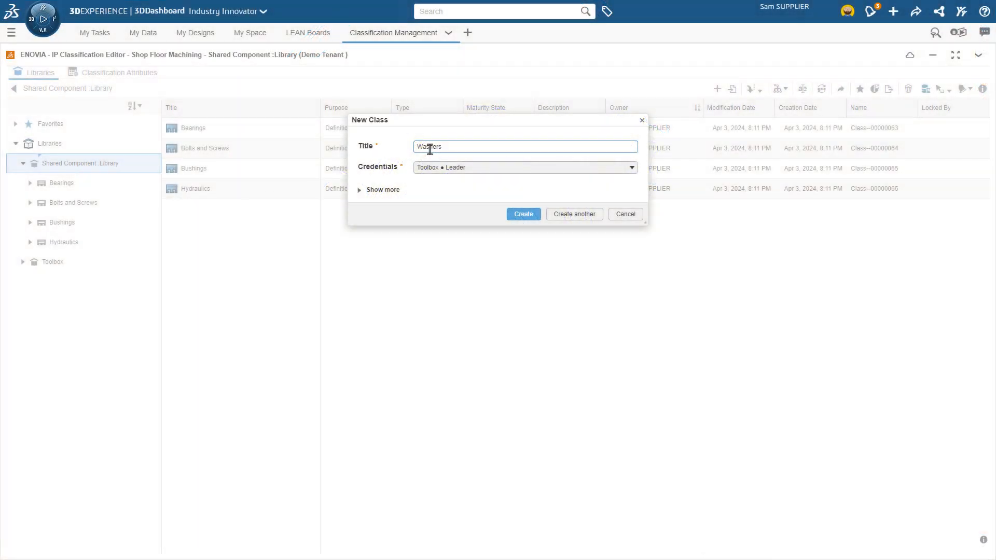
Create the Washers and Wear Plates classes, with a string attribute defaulting to CopperPlate.
click(573, 214)
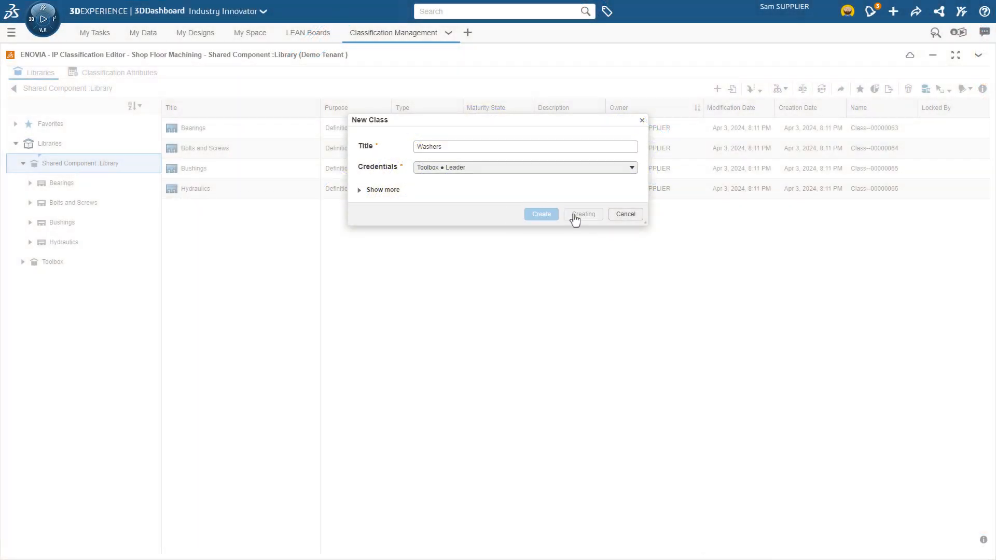
click(541, 215)
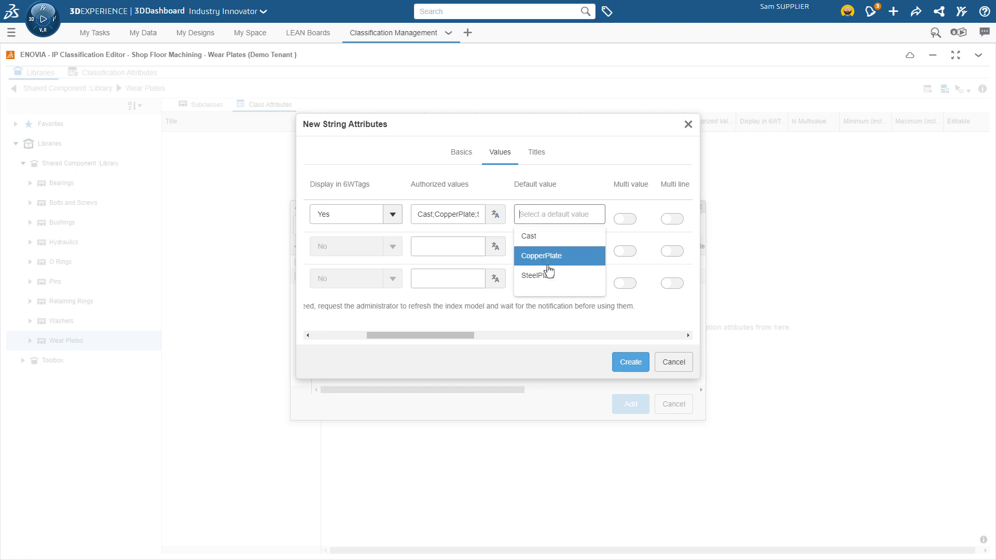
click(541, 255)
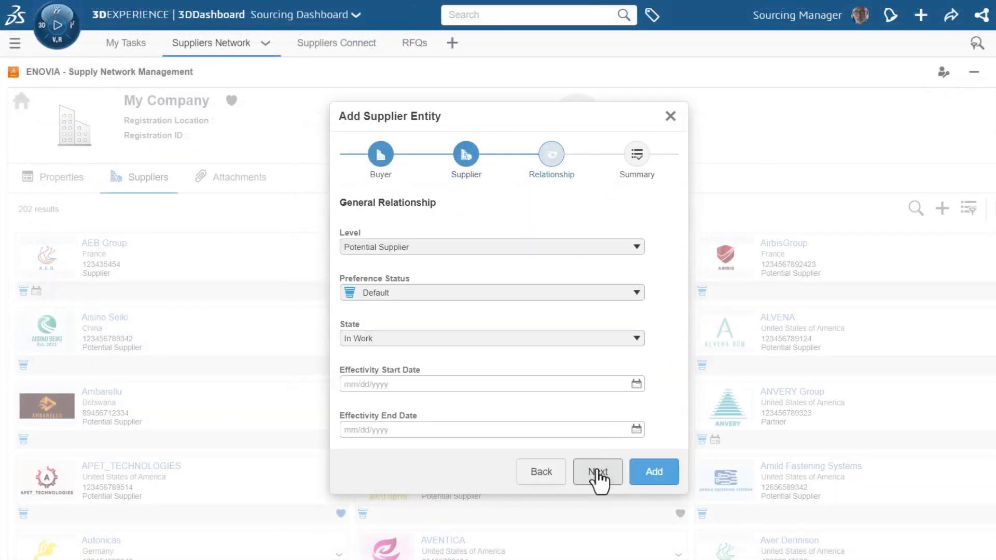
Review the Summary and add C_Flexo to My Company's supplier network.
click(492, 247)
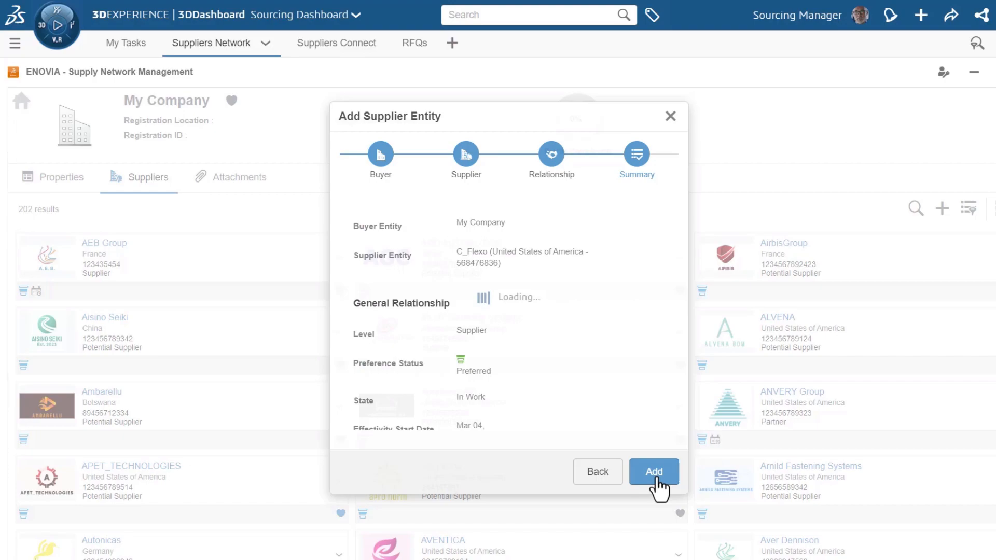
click(653, 472)
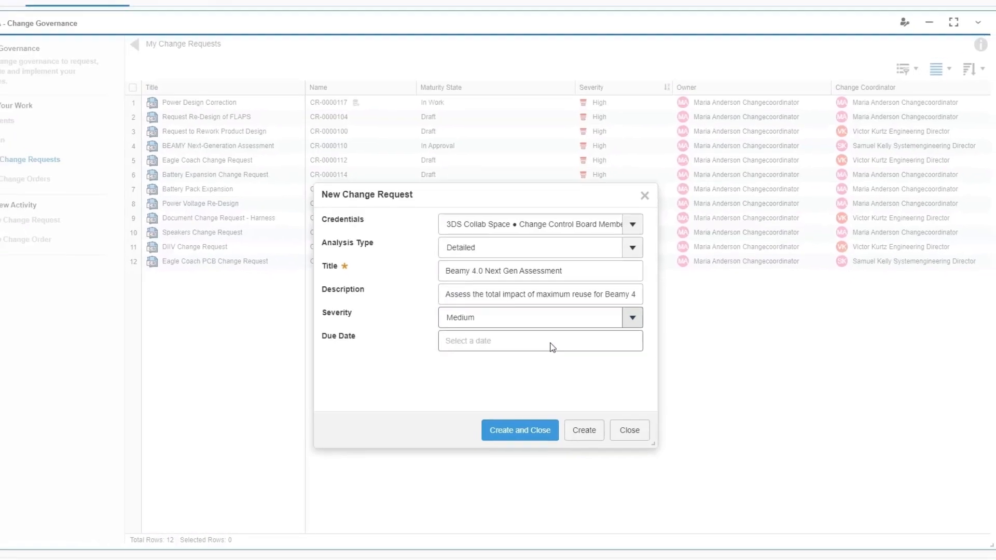
Set the due date to October 23, 2021 and create the Beamy 4.0 Next Gen Assessment request.
click(519, 430)
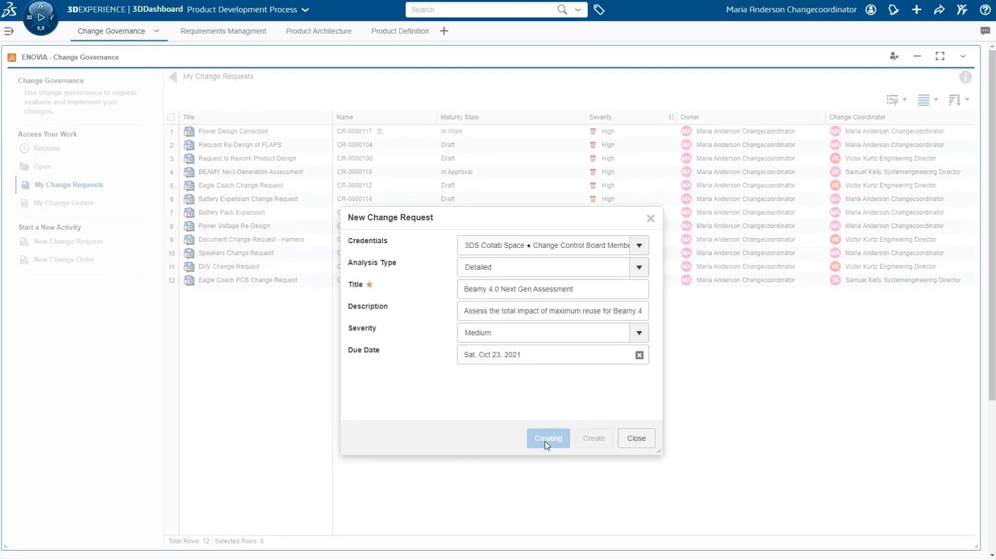
click(547, 439)
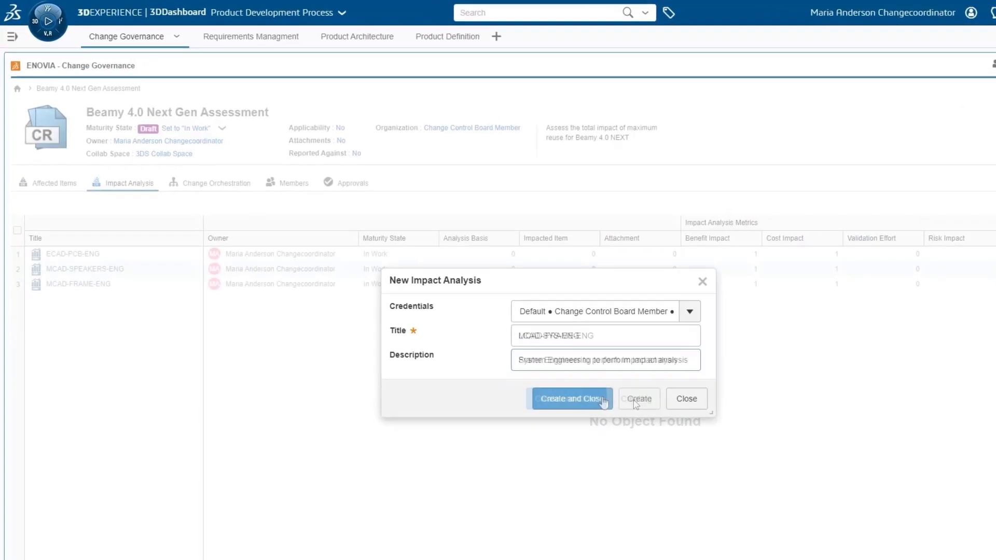
Create the impact analysis and rate MCAD-SPEAKERS-ENG's risk as 3-Moderate.
click(570, 399)
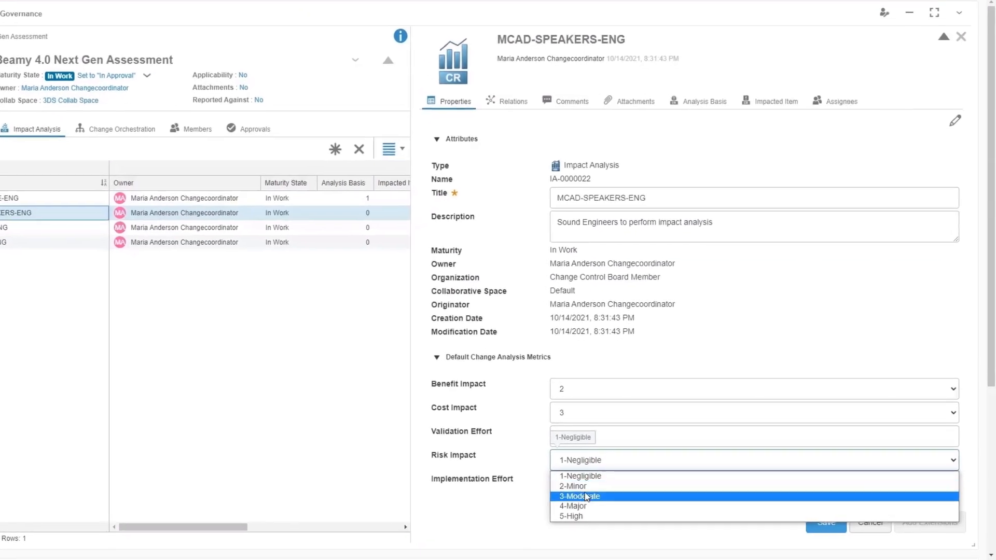
click(578, 496)
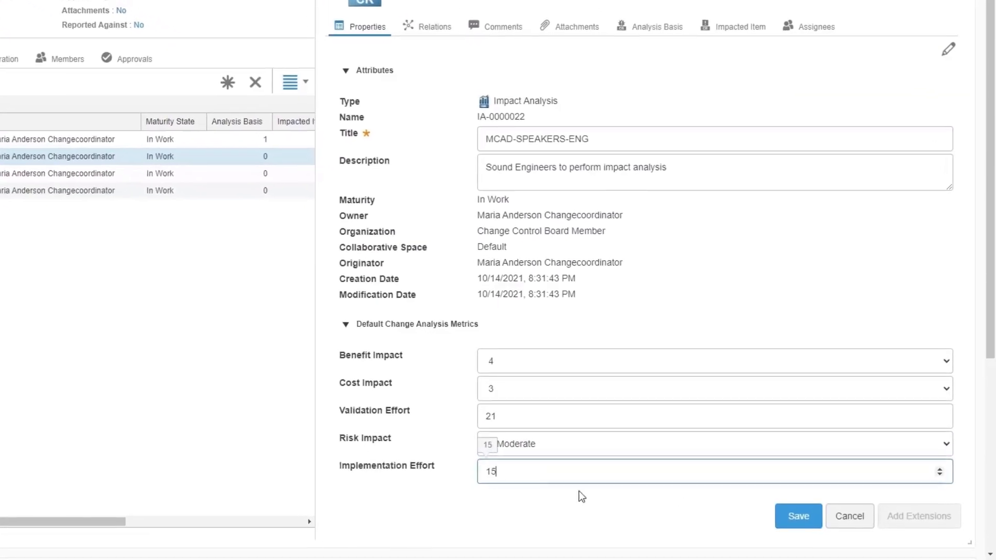